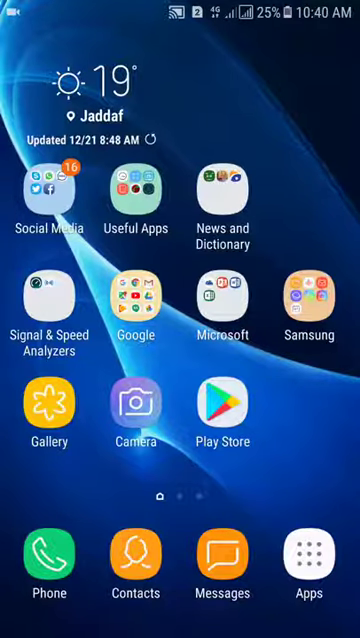
- Search Play Store for "utor" so the µTorrent Torrent Downloader suggestion appears
left_click(220, 404)
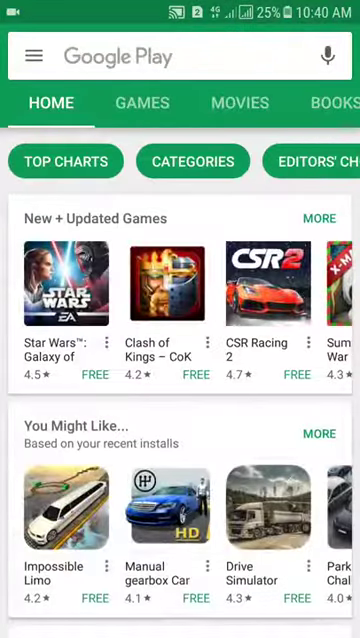
left_click(180, 54)
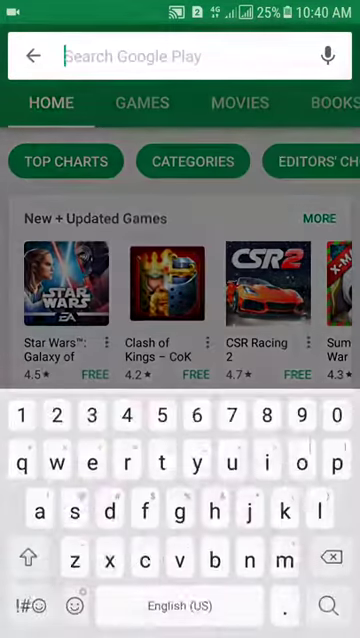
type("u")
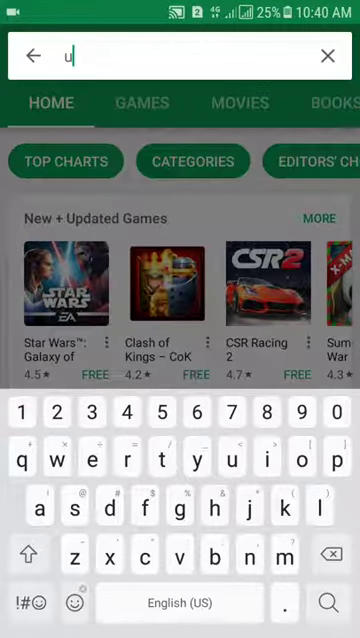
type("tor")
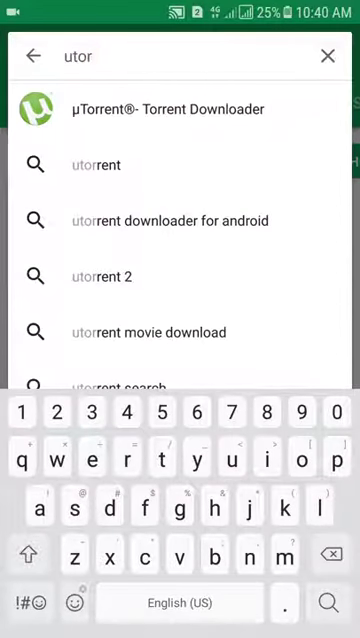
left_click(180, 108)
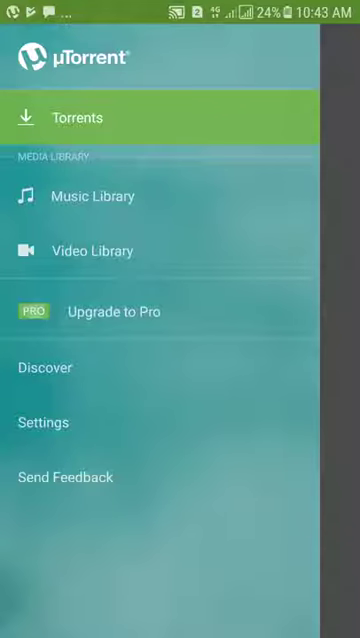
- Enter uTorrent's Settings and acknowledge the Start a Search tip with GOT IT
left_click(44, 420)
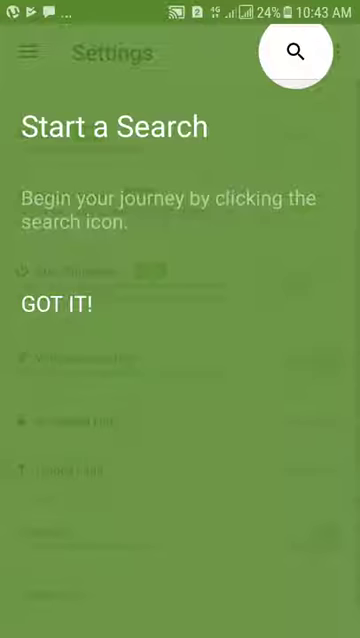
left_click(56, 304)
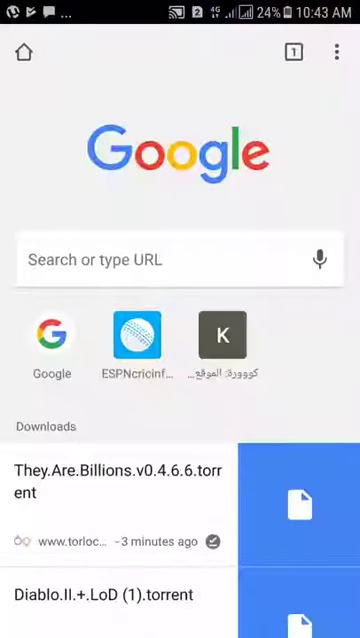
- Navigate Chrome from the Google search box to torlock.com
left_click(52, 336)
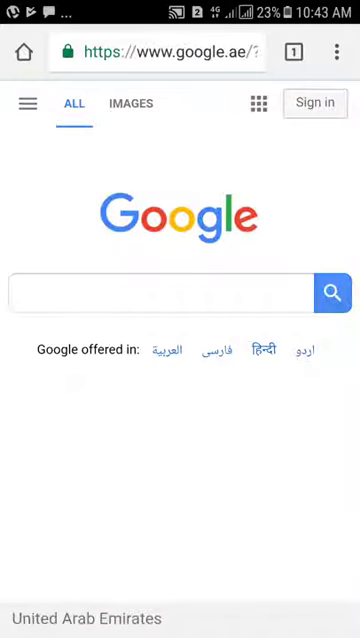
type("torlock")
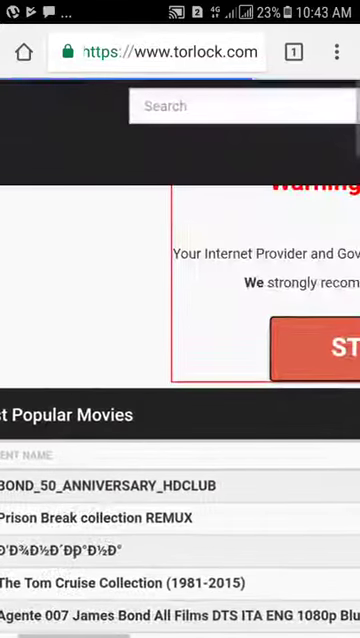
- Search Torlock for "Games" and browse down the popular game torrents list
left_click(240, 104)
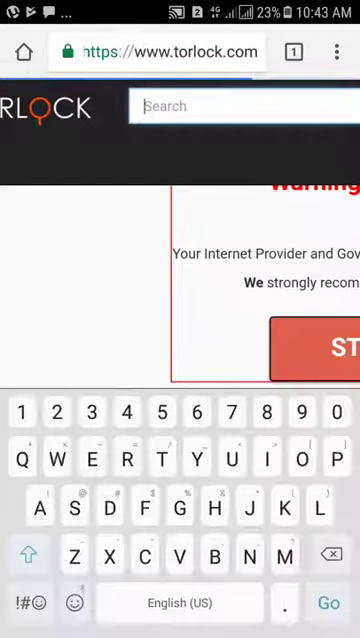
type("Gam")
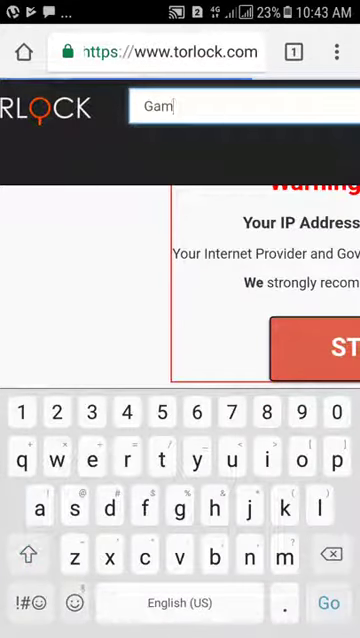
type("es")
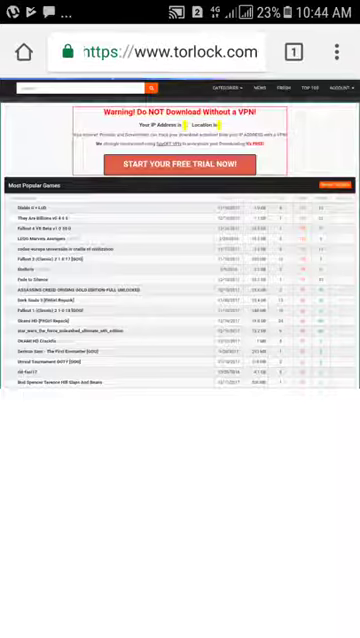
scroll("down", 3)
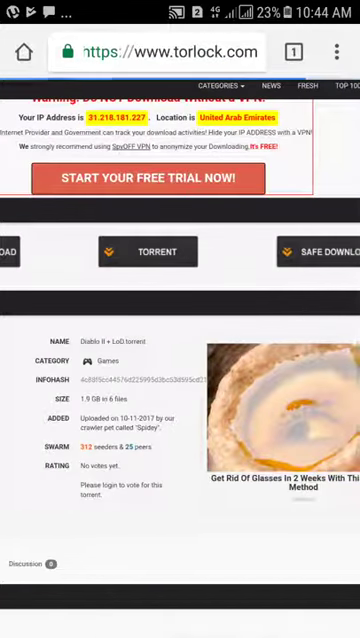
- Confirm downloading the Diablo.II.+.LoD.torrent file again from its Torlock page
scroll("right", 3)
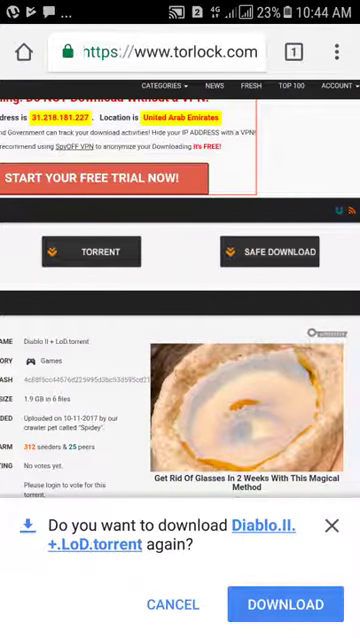
left_click(330, 524)
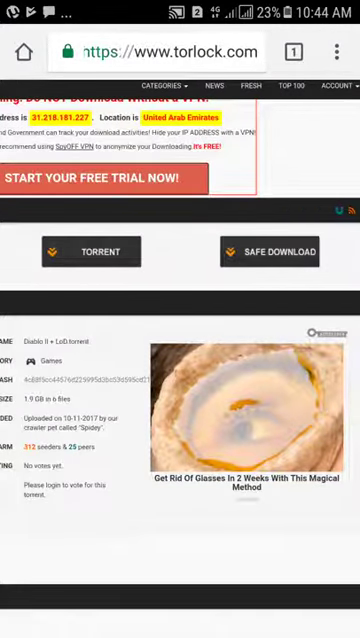
scroll("down", 3)
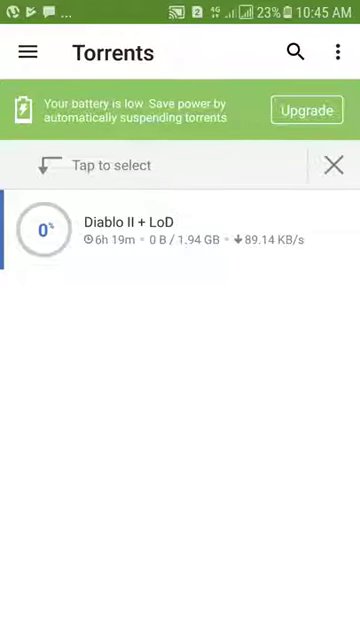
- Pause All torrents from uTorrent's overflow menu, then Resume All
left_click(340, 52)
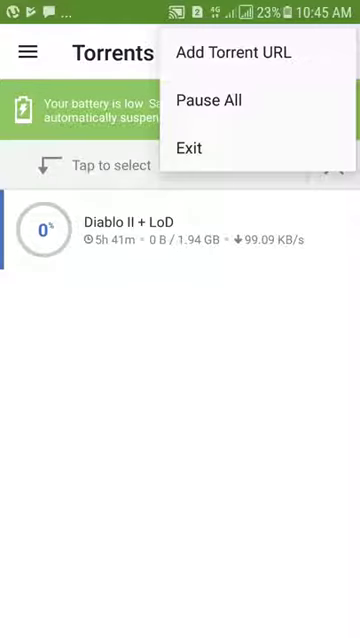
left_click(210, 100)
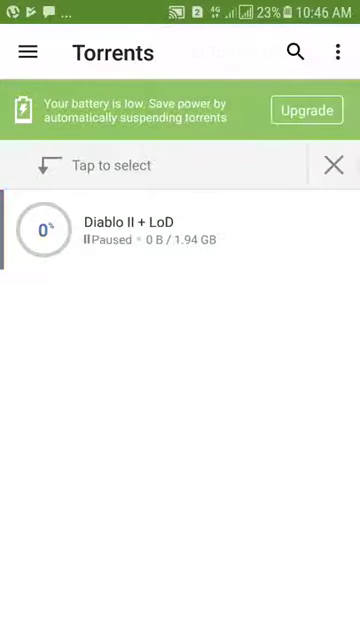
left_click(338, 52)
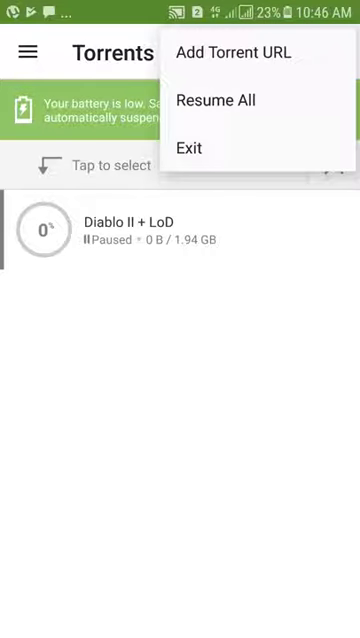
left_click(214, 100)
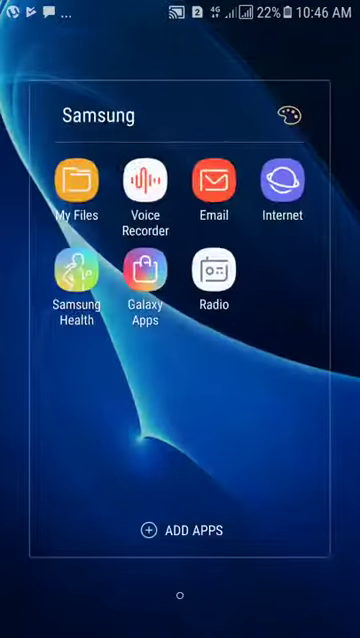
- Launch My Files and browse Internal storage to the Download folder with the torrent files
left_click(76, 180)
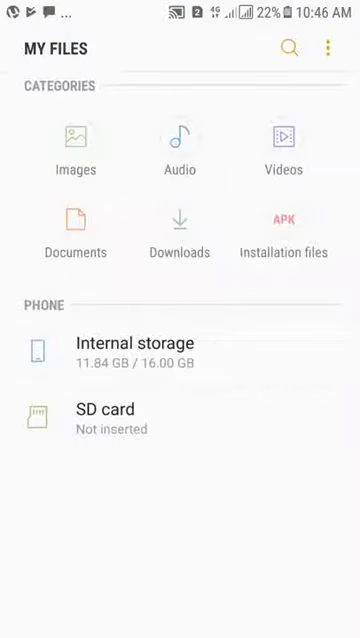
left_click(140, 350)
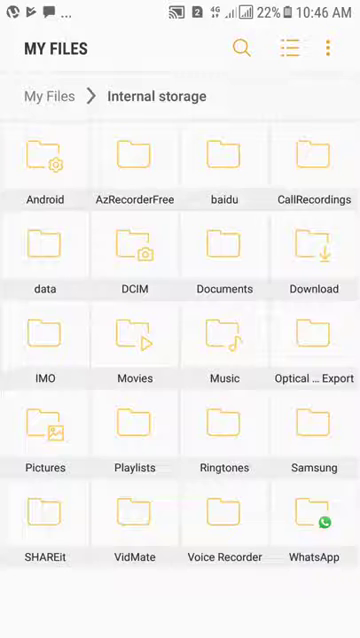
left_click(316, 270)
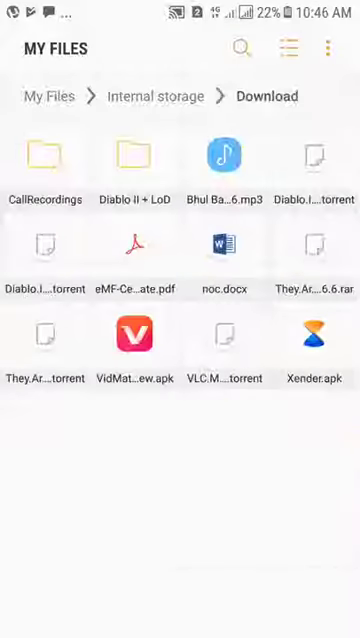